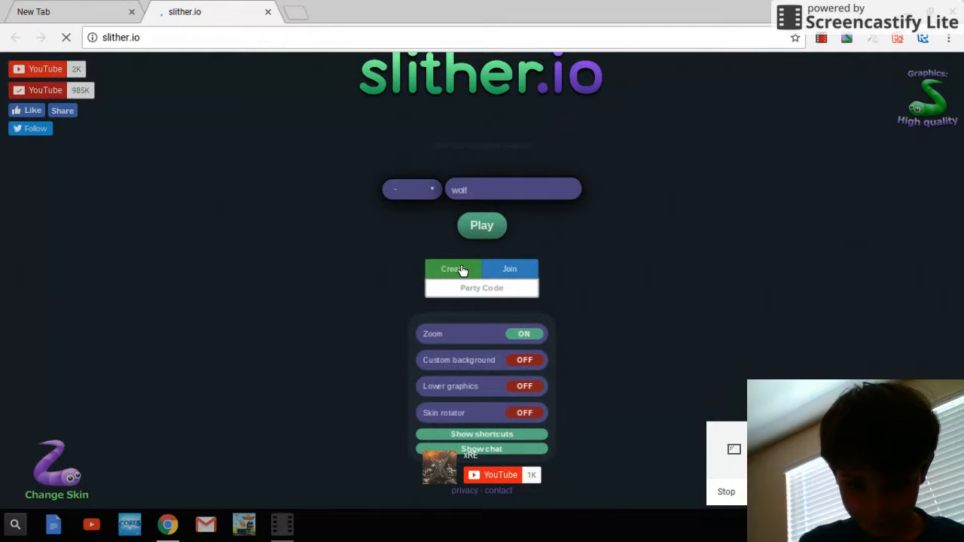
Step: Create a party on the start page to generate party code A2984
{"action": "left_click", "coordinate": [453, 268]}
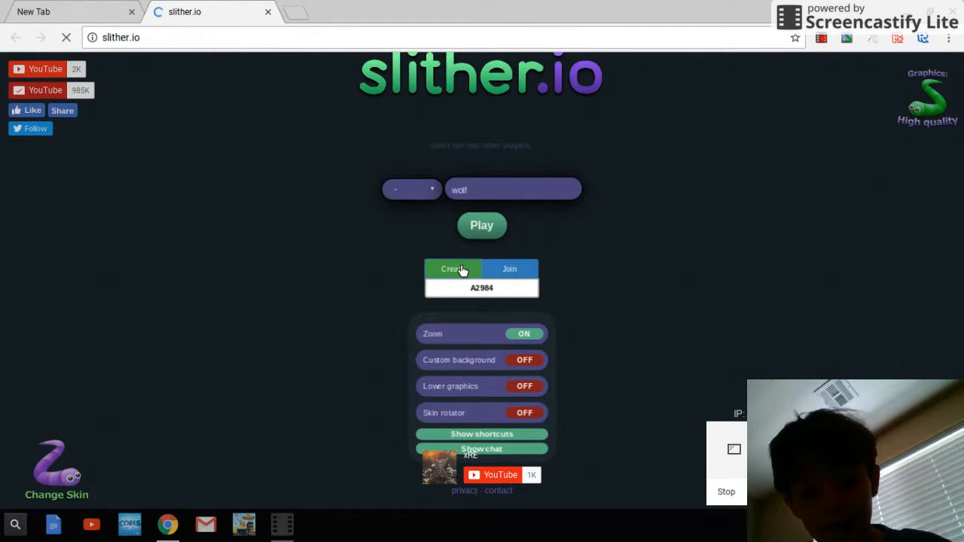
Step: Start a round as the orange snake, spawning at length 10
{"action": "left_click", "coordinate": [481, 226]}
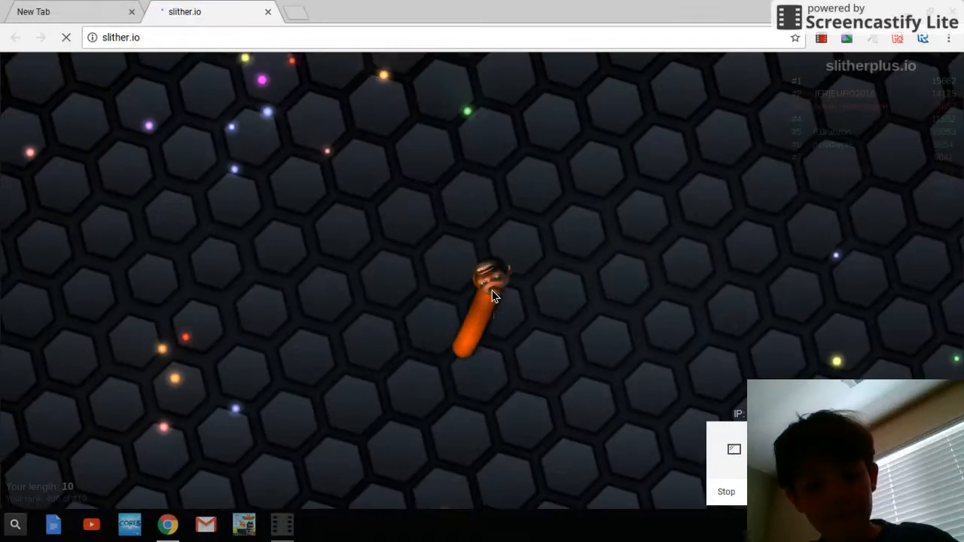
{"action": "mouse_move", "coordinate": [359, 324]}
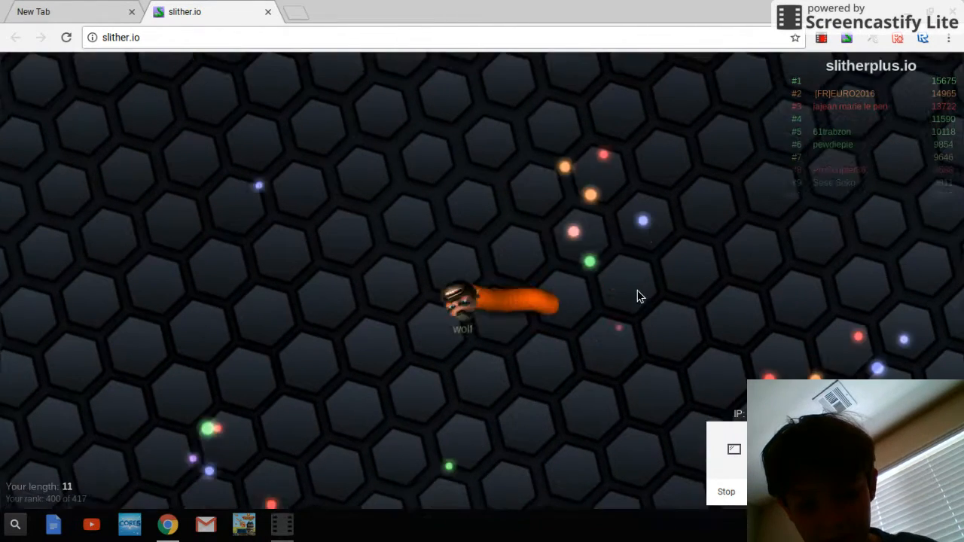
{"action": "mouse_move", "coordinate": [264, 215]}
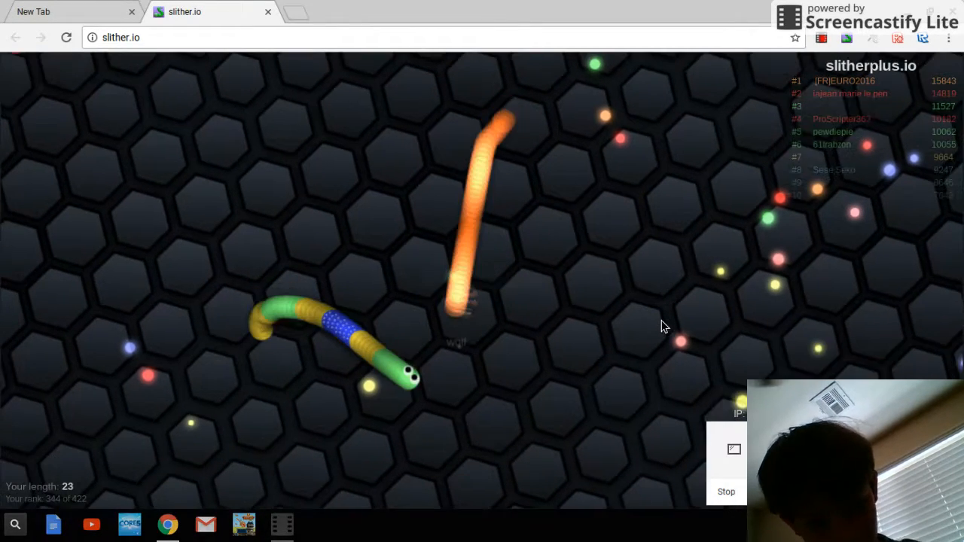
{"action": "mouse_move", "coordinate": [300, 200]}
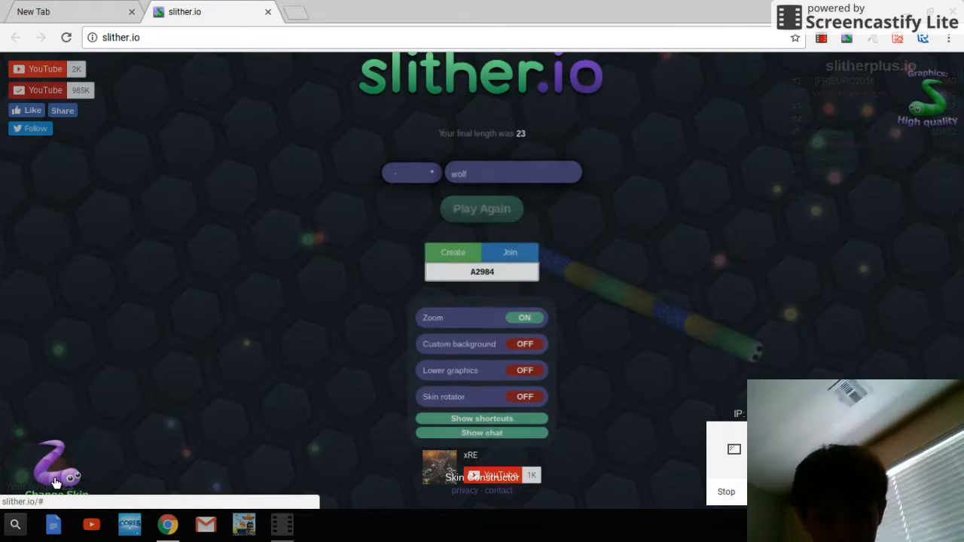
Step: Open the skin selector and browse forward through several skins
{"action": "left_click", "coordinate": [56, 482]}
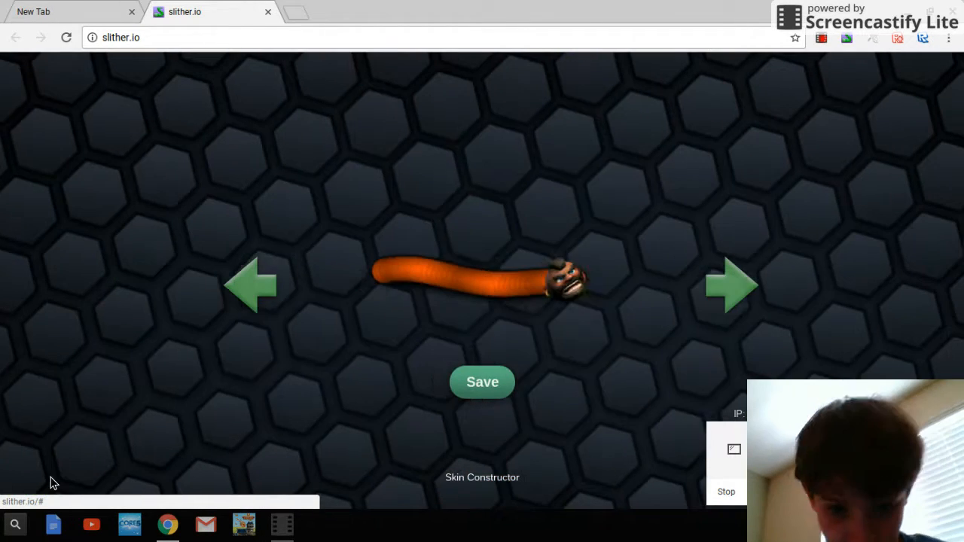
{"action": "left_click", "coordinate": [731, 285]}
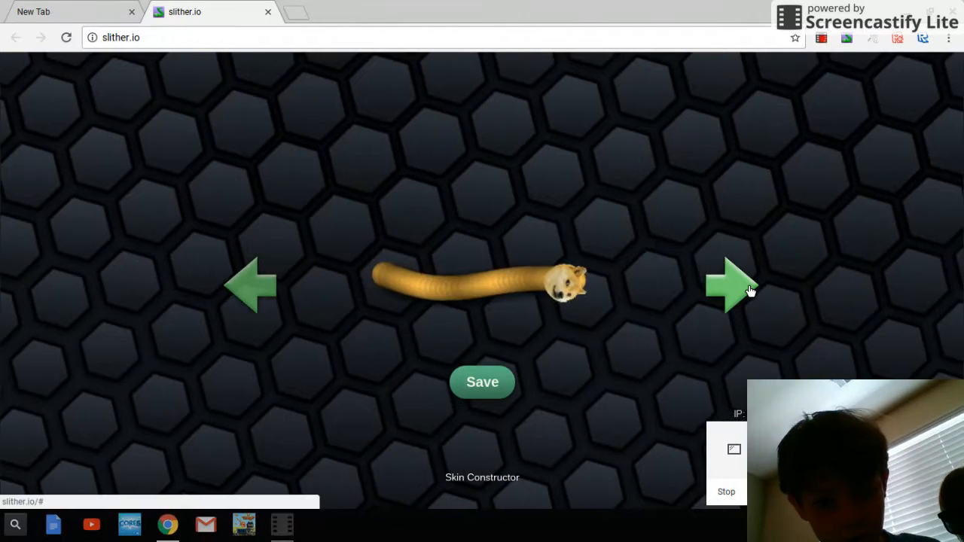
{"action": "left_click", "coordinate": [733, 285]}
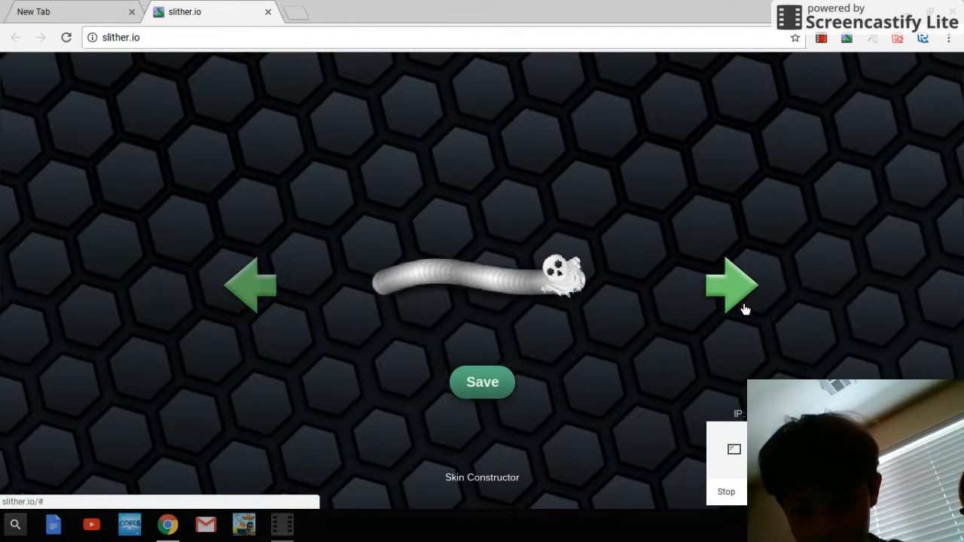
{"action": "left_click", "coordinate": [731, 285]}
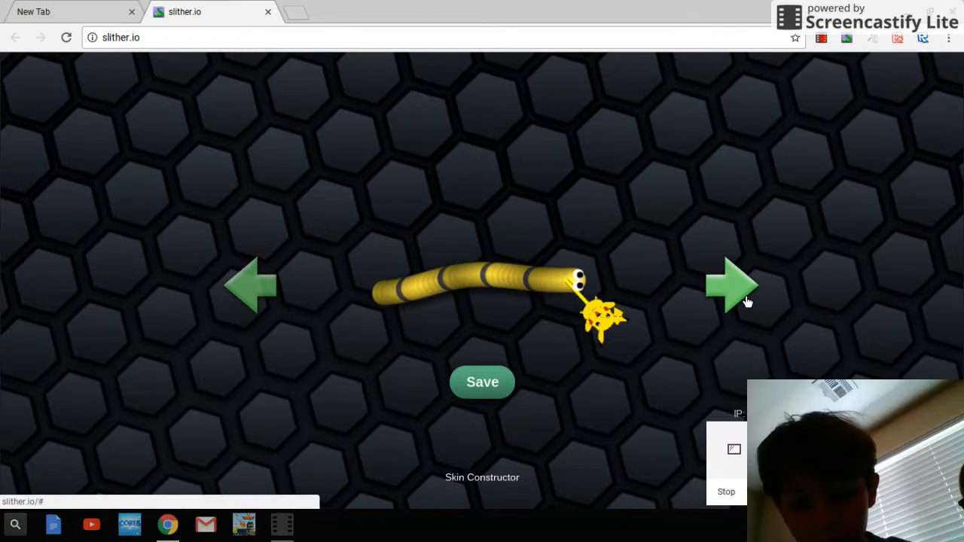
{"action": "left_click", "coordinate": [731, 285]}
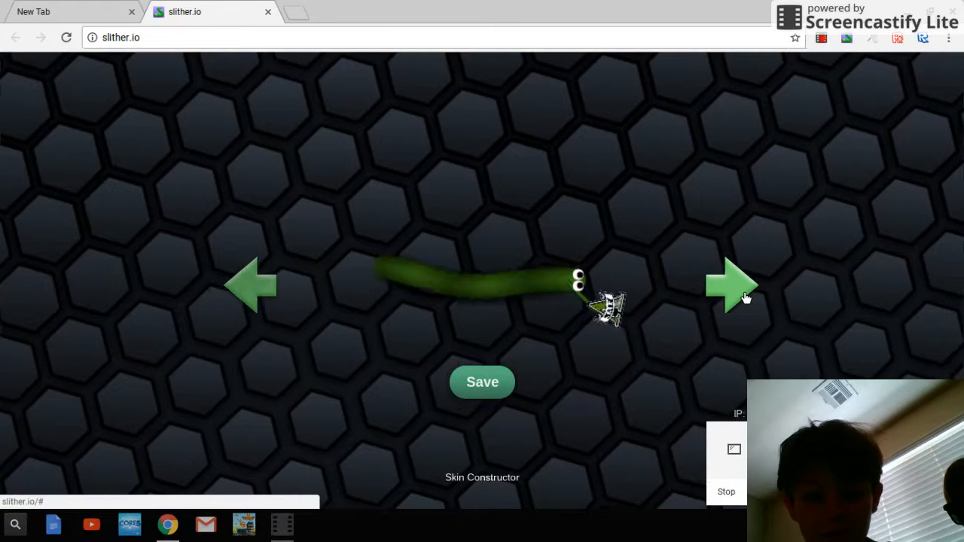
{"action": "left_click", "coordinate": [733, 285]}
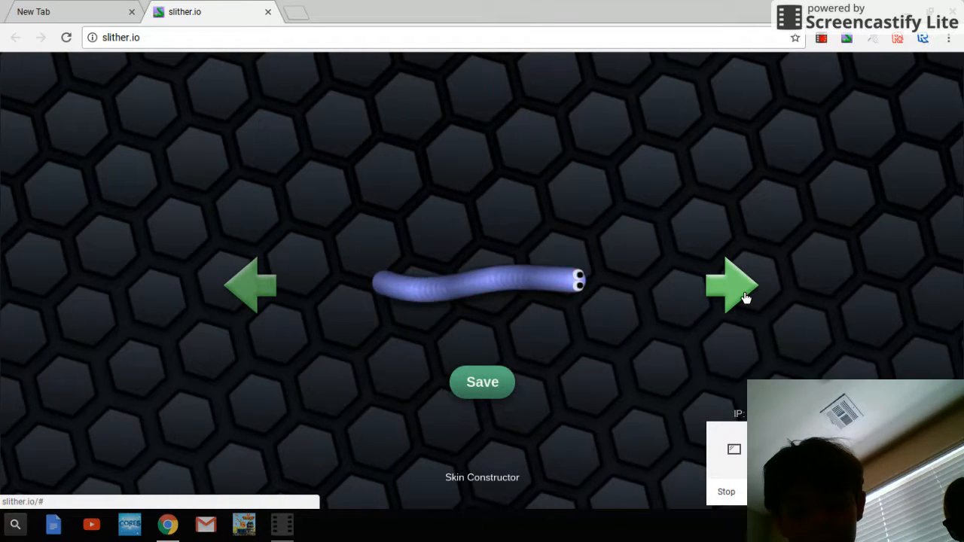
{"action": "left_click", "coordinate": [733, 285]}
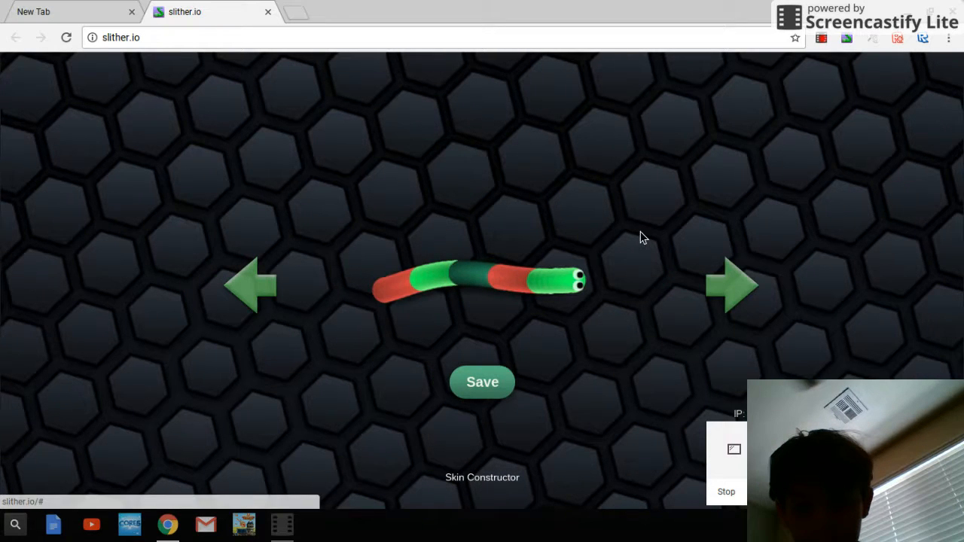
{"action": "left_click", "coordinate": [733, 284]}
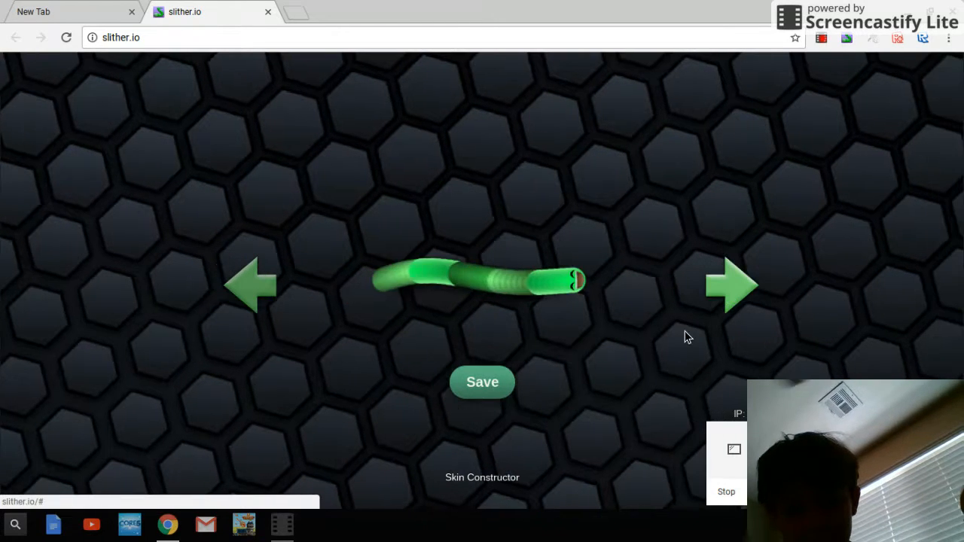
{"action": "left_click", "coordinate": [253, 286]}
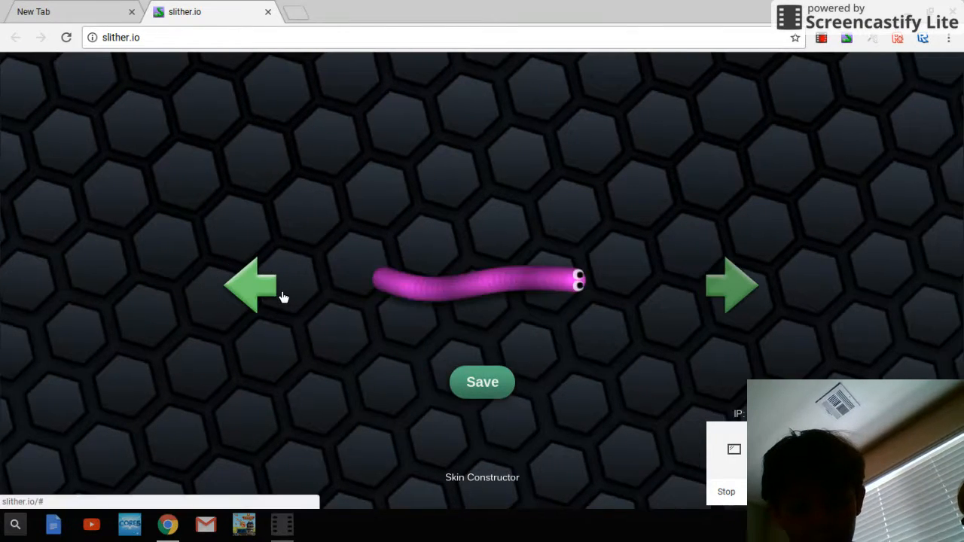
{"action": "left_click", "coordinate": [731, 285]}
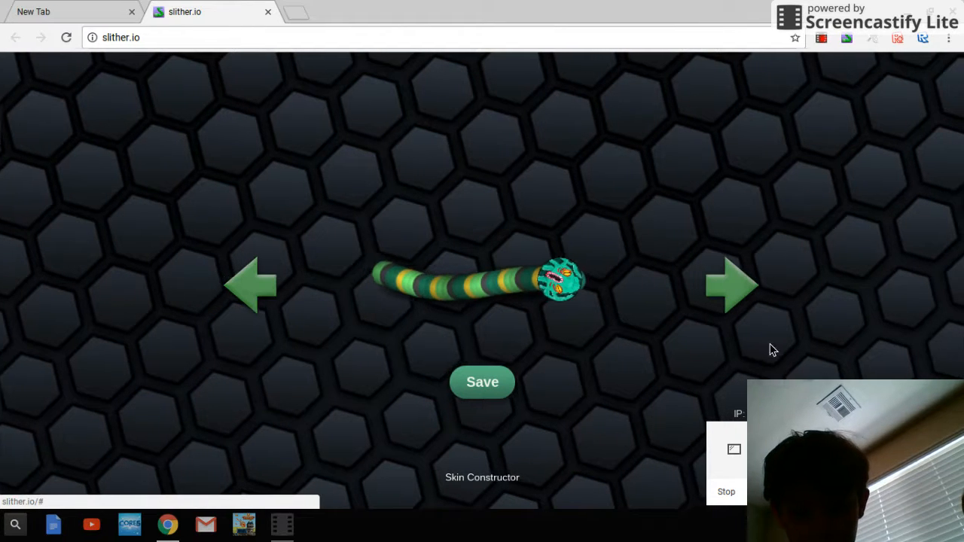
{"action": "left_click", "coordinate": [735, 285]}
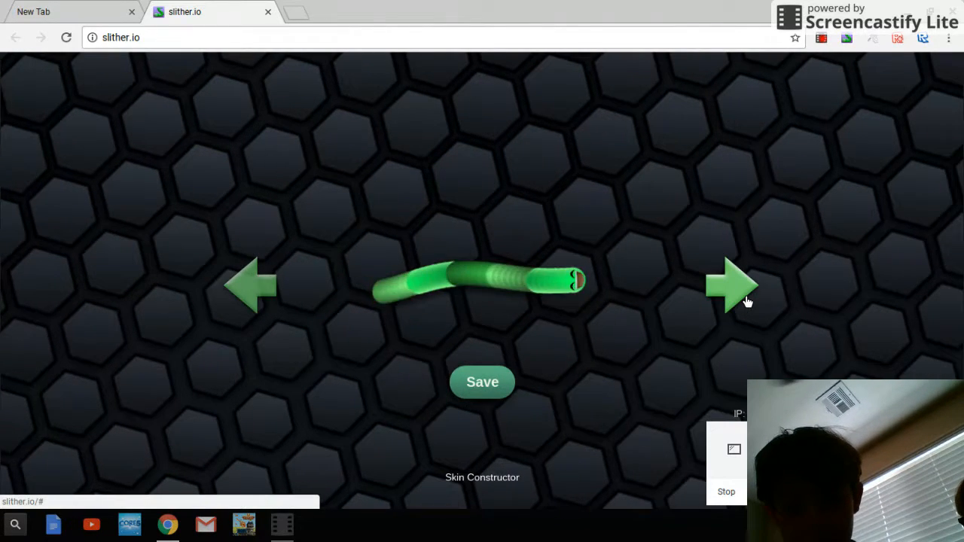
Step: Reach the eye-stalked skin, overshoot, then step back to the green eye-stalked skin with flag
{"action": "left_click", "coordinate": [733, 284]}
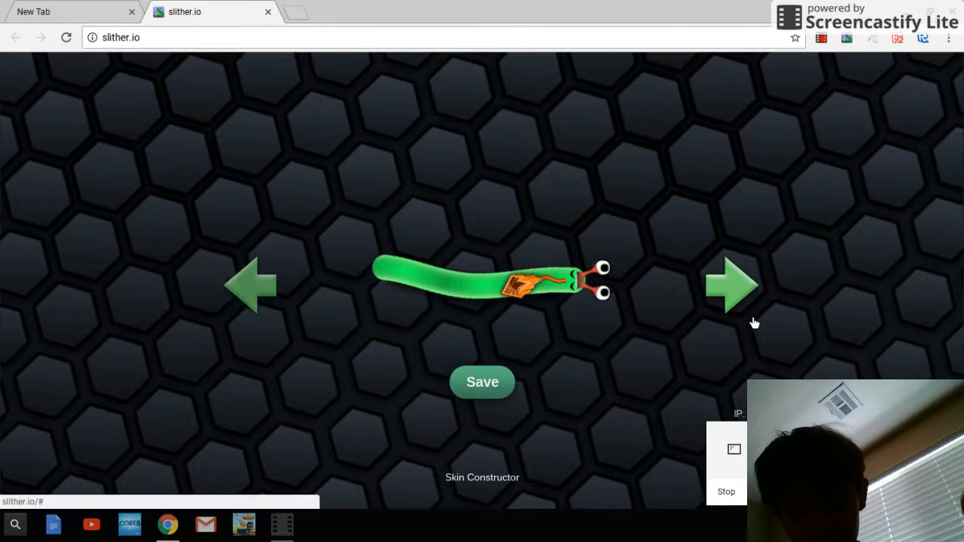
{"action": "left_click", "coordinate": [731, 285]}
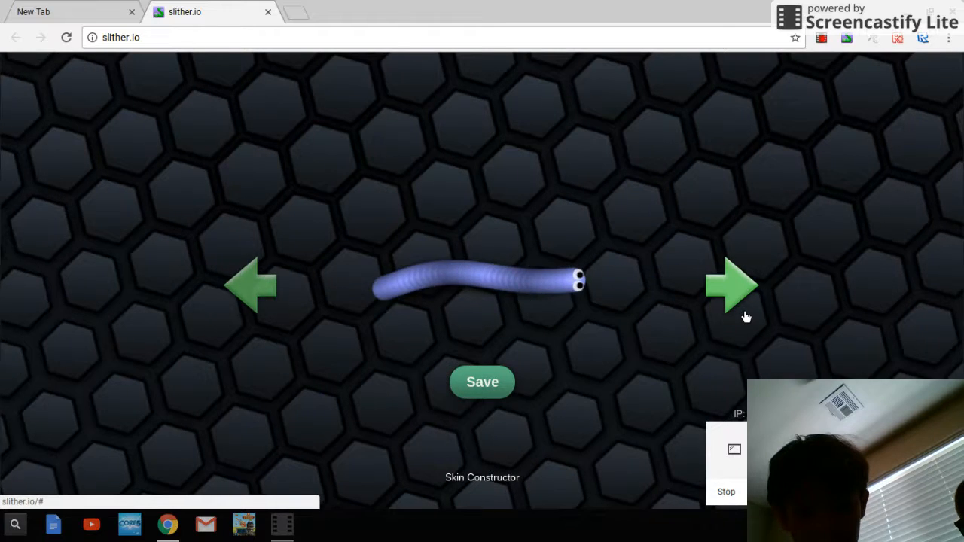
{"action": "left_click", "coordinate": [252, 285]}
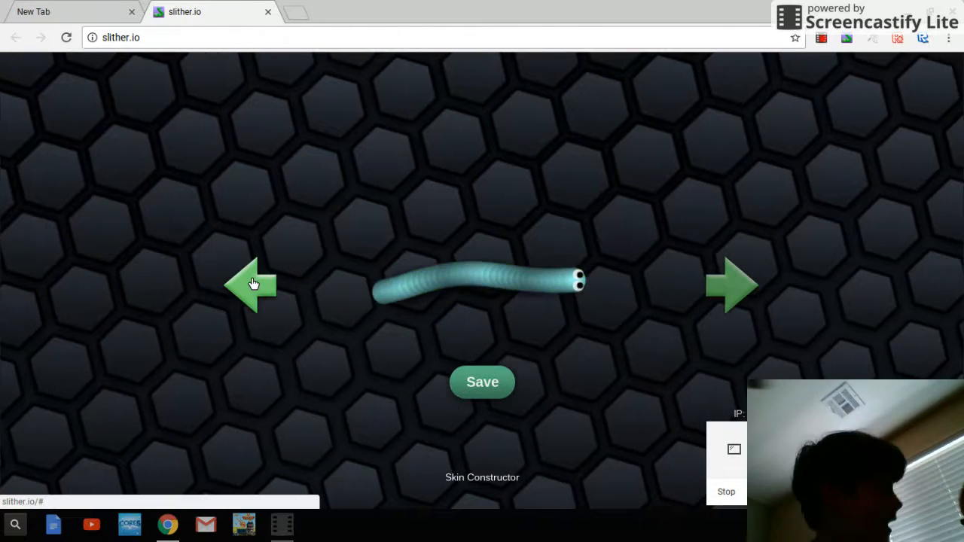
{"action": "left_click", "coordinate": [252, 287]}
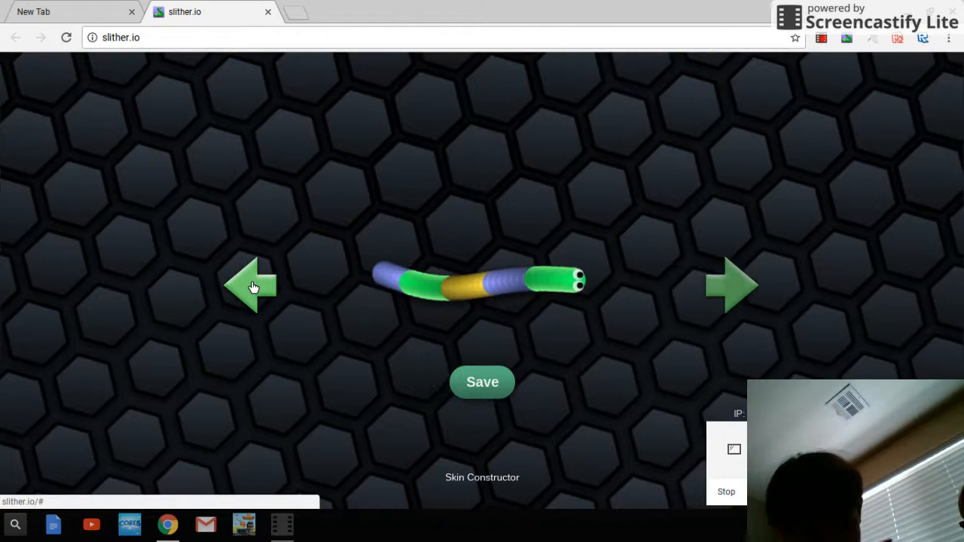
{"action": "left_click", "coordinate": [254, 286]}
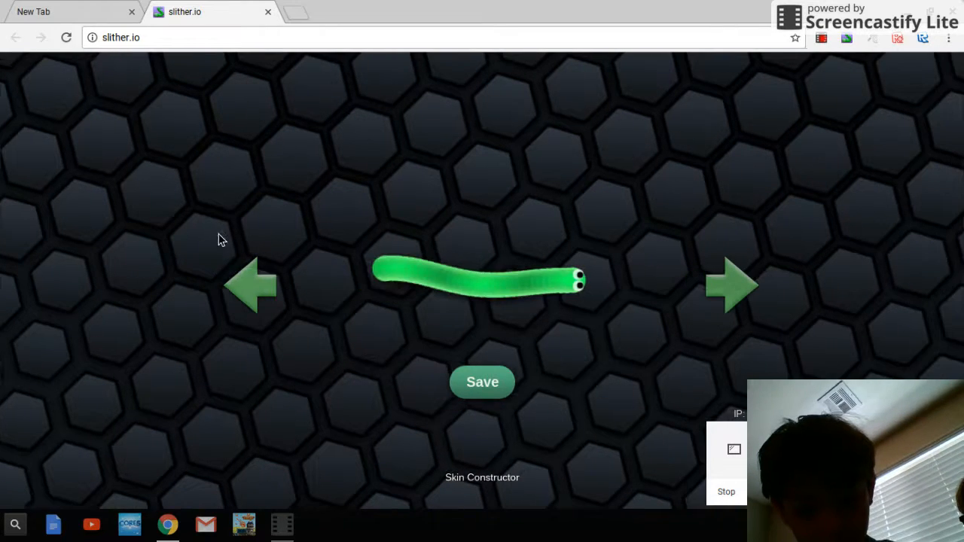
{"action": "left_click", "coordinate": [257, 286]}
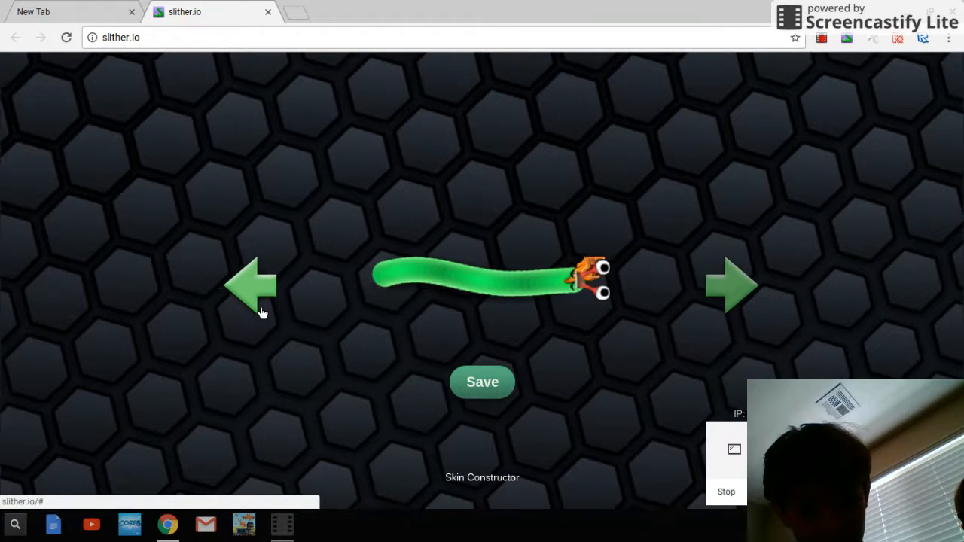
{"action": "mouse_move", "coordinate": [480, 404]}
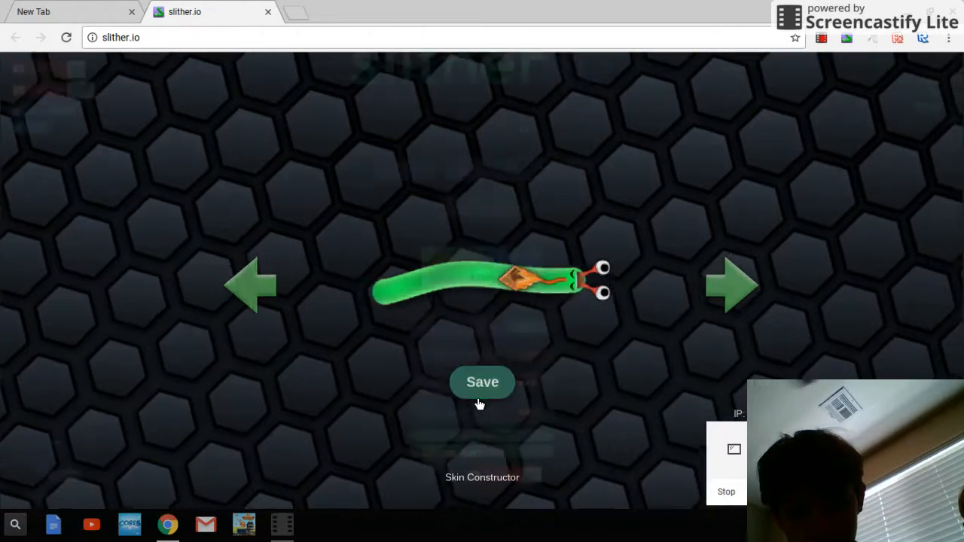
Step: Save the green eye-stalked orange-flag skin and start a new round with it
{"action": "left_click", "coordinate": [482, 382]}
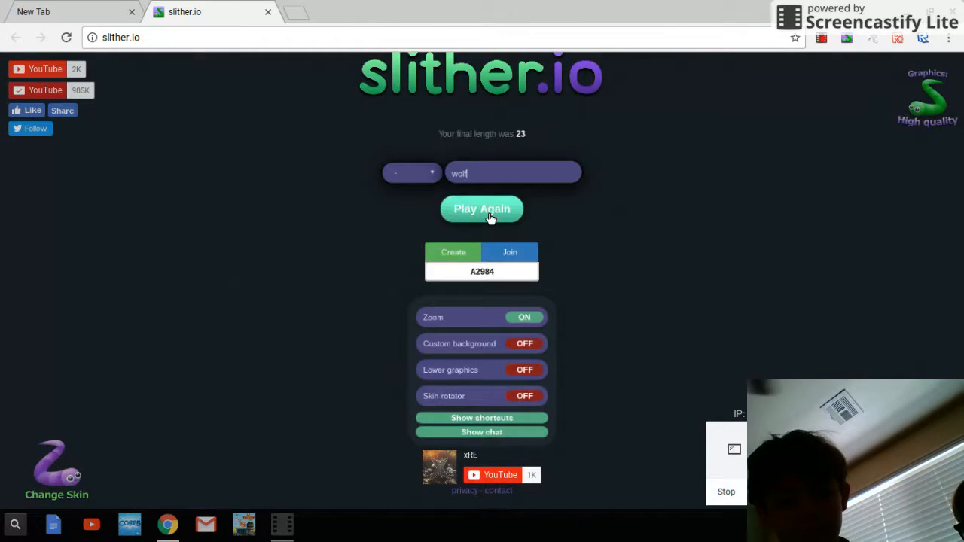
{"action": "left_click", "coordinate": [482, 209]}
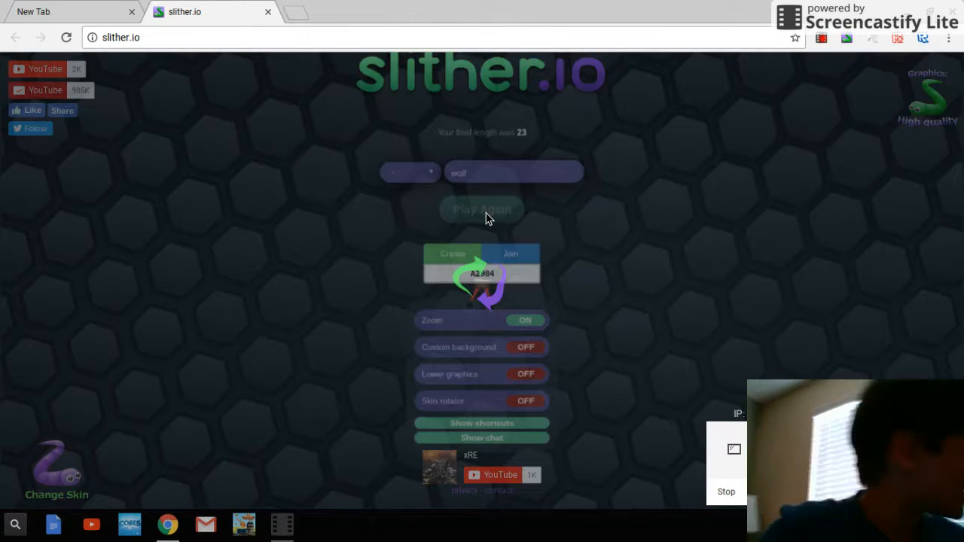
{"action": "left_click", "coordinate": [482, 209]}
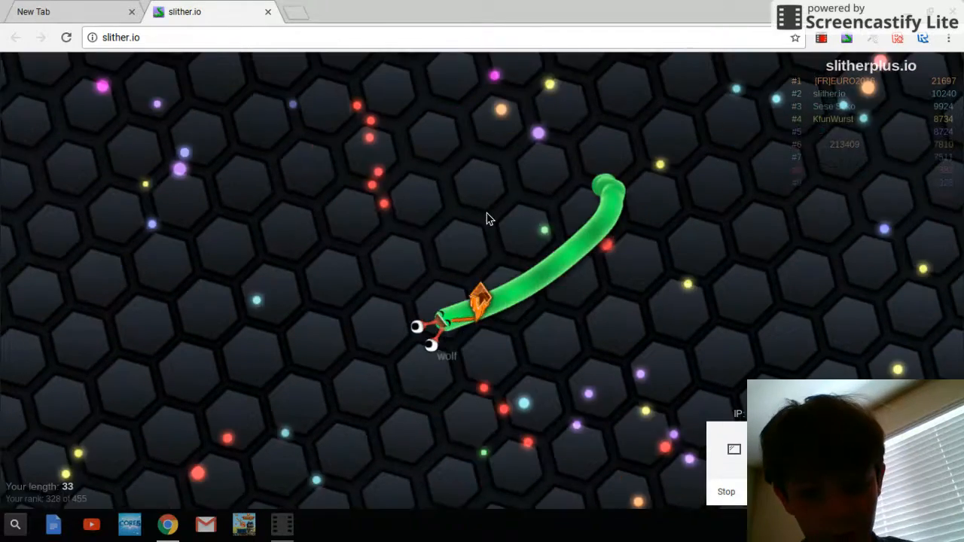
{"action": "mouse_move", "coordinate": [665, 302]}
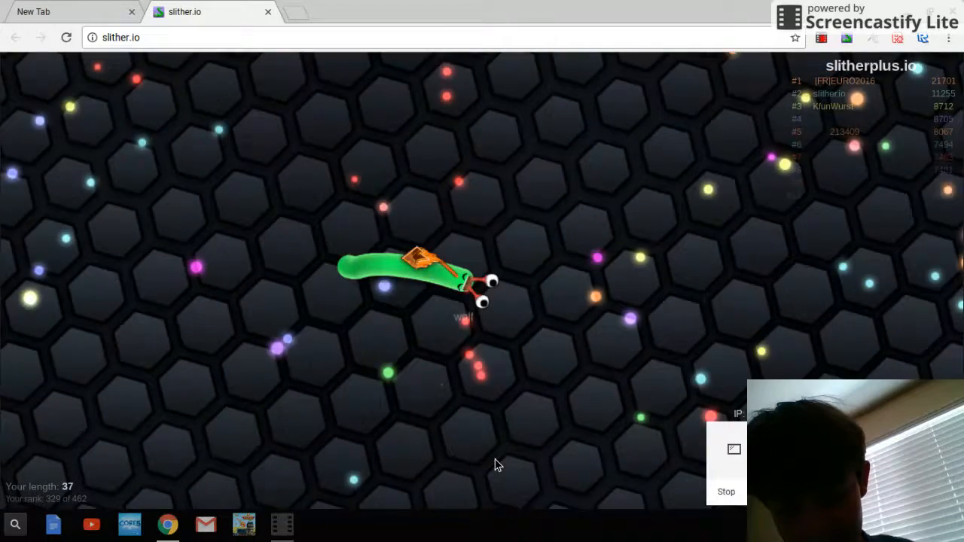
{"action": "mouse_move", "coordinate": [258, 136]}
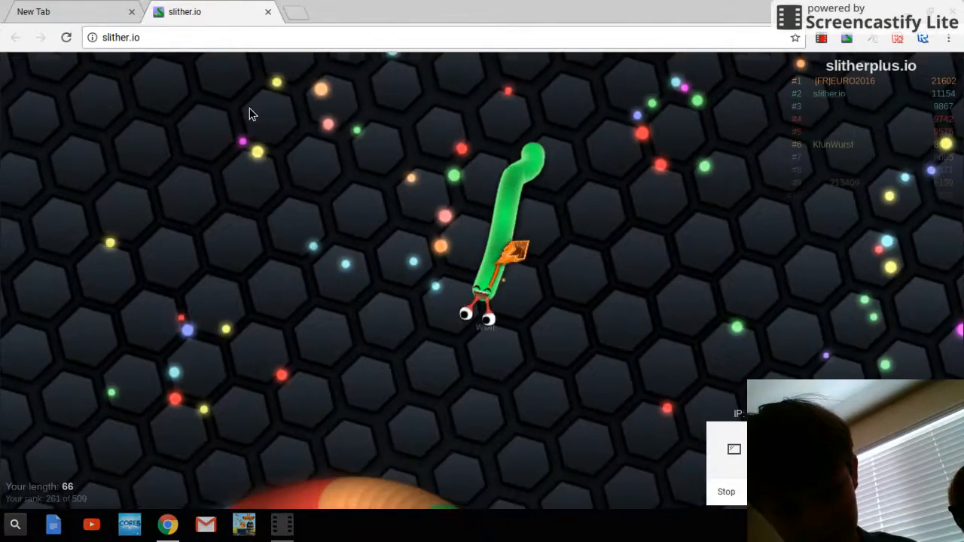
{"action": "mouse_move", "coordinate": [697, 314]}
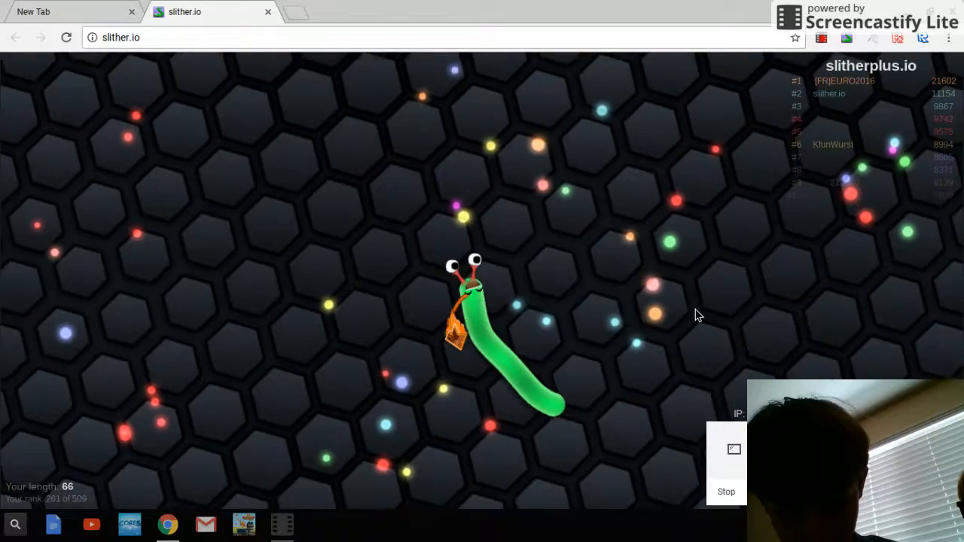